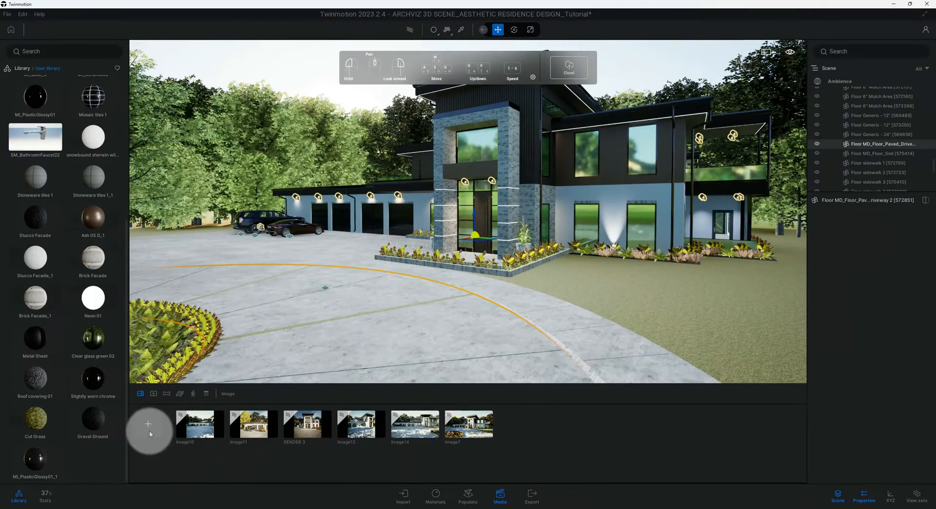
mouse_move(148, 436)
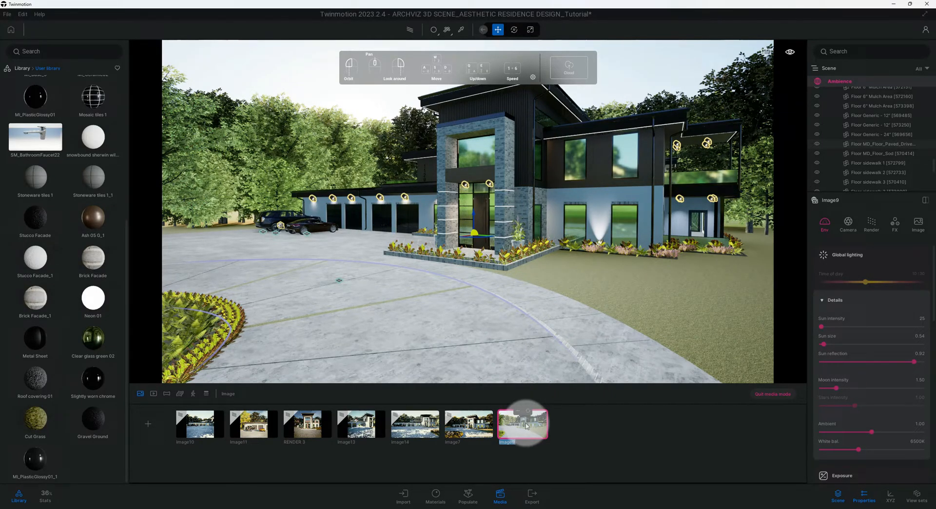
- Name the newly captured still image 'render 1'
text(render 1)
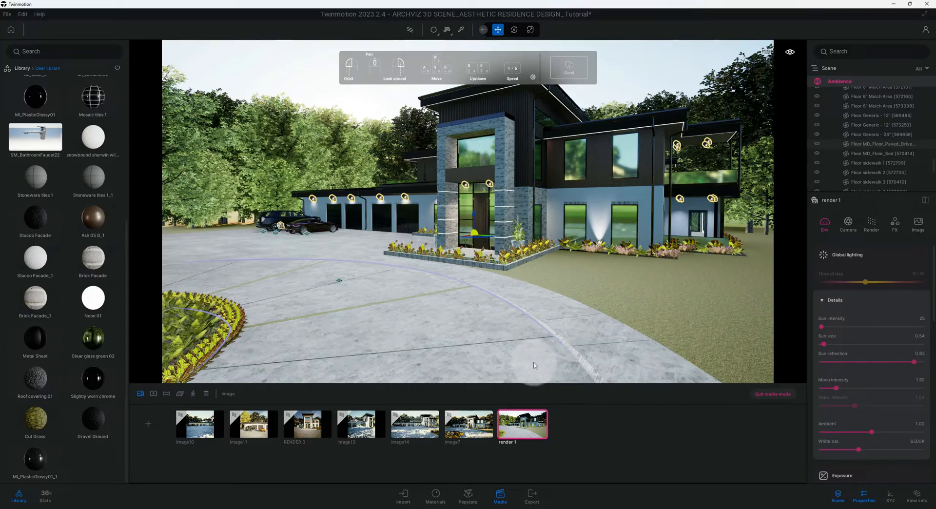
mouse_move(541, 396)
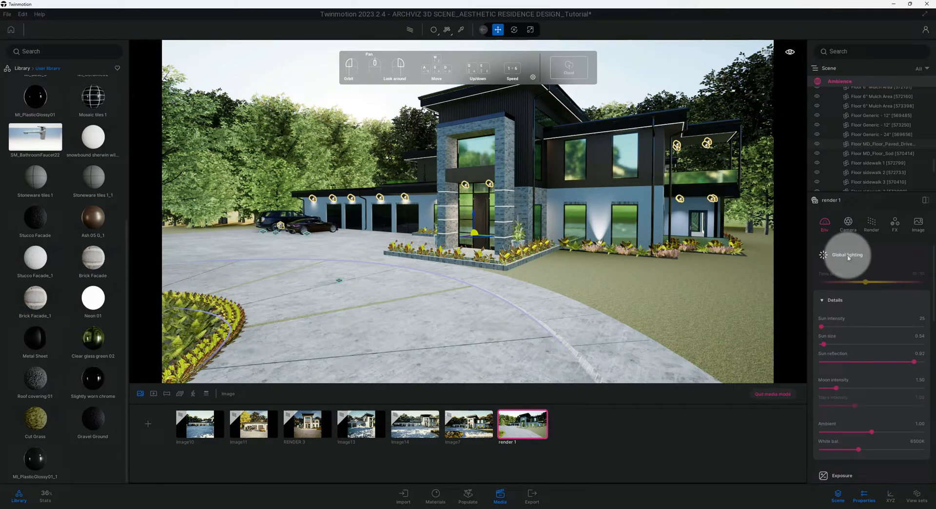
- Show a grid composition overlay on render 1's camera view
click(848, 222)
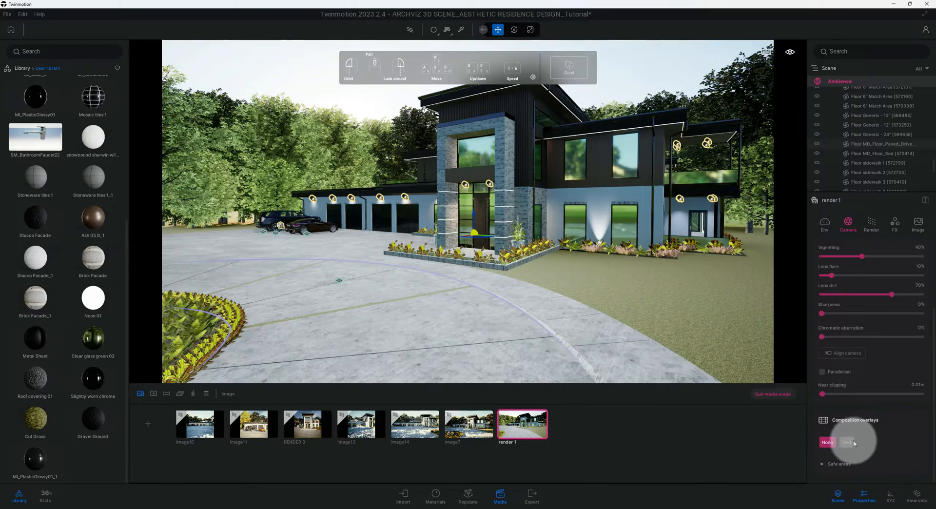
click(846, 442)
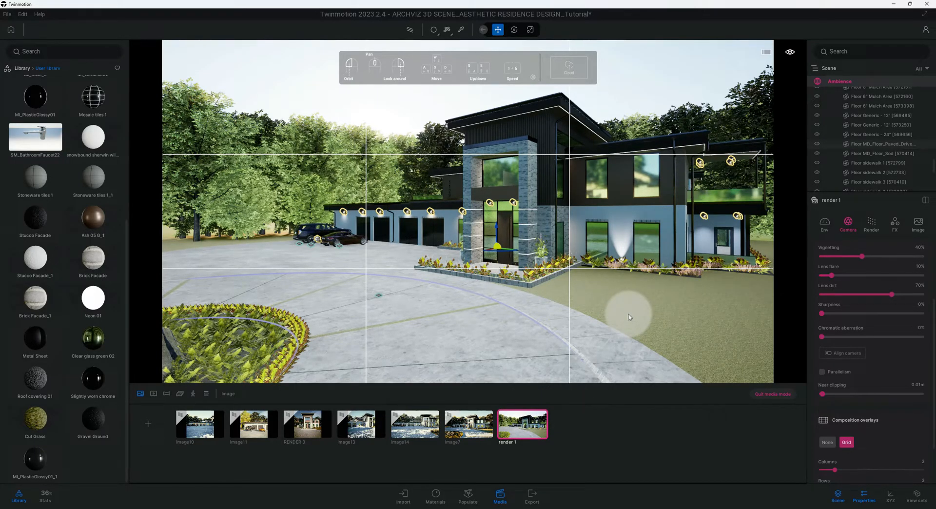
- Push render 1's global-lighting time of day later for warm, golden sunlight
click(824, 223)
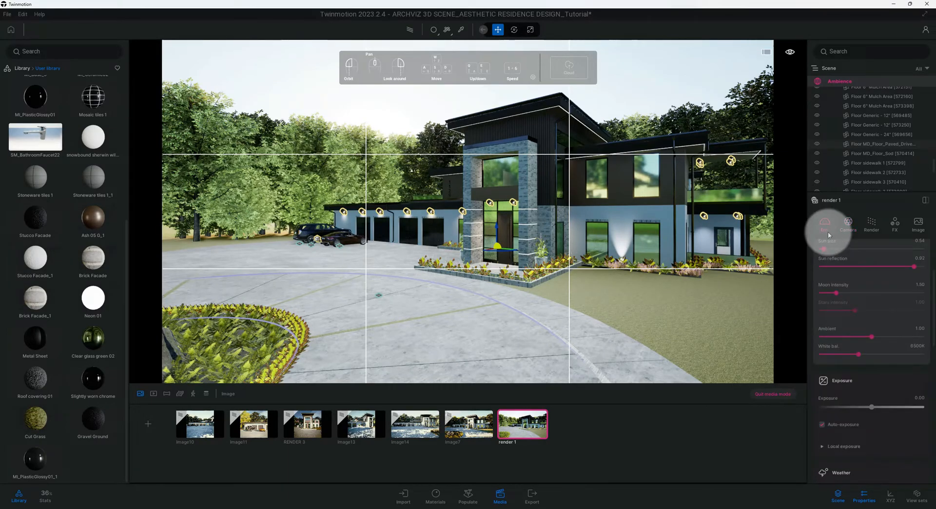
click(824, 222)
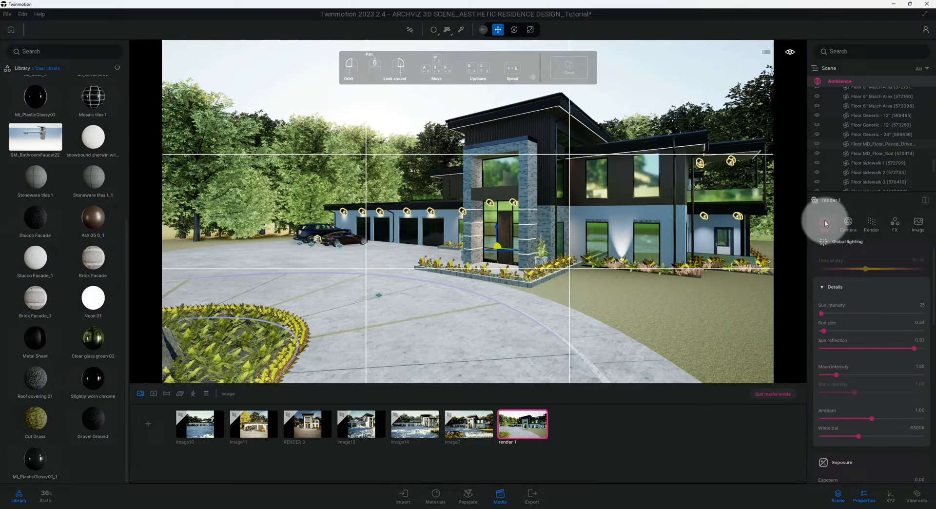
mouse_move(825, 223)
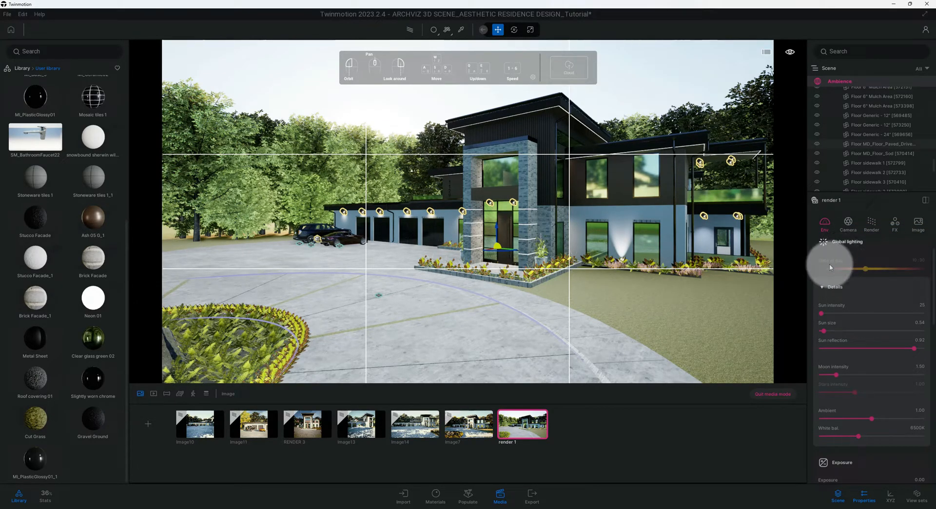
drag(826, 267, 922, 261)
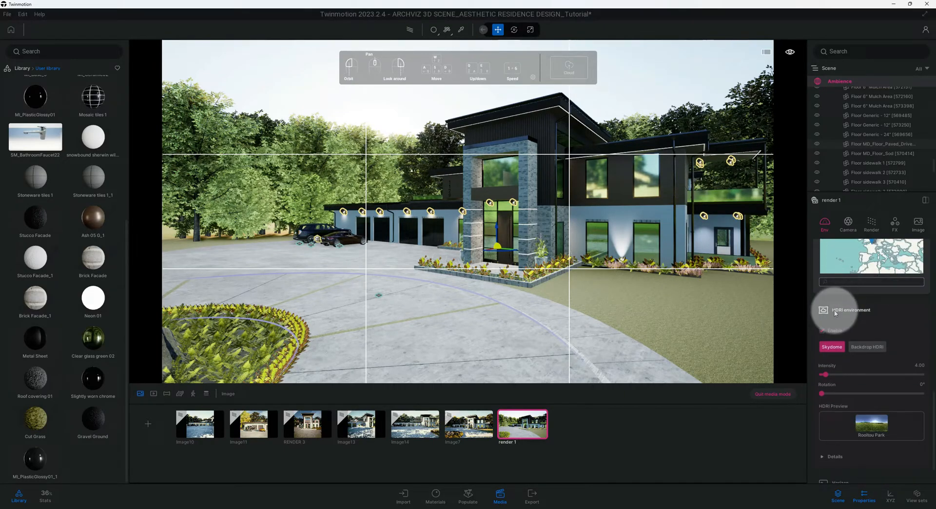
mouse_move(823, 331)
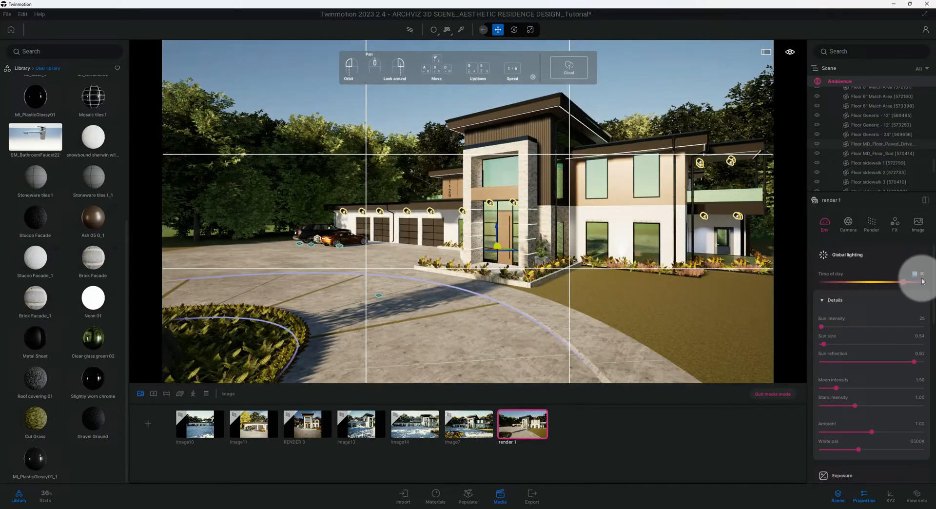
drag(917, 269, 892, 269)
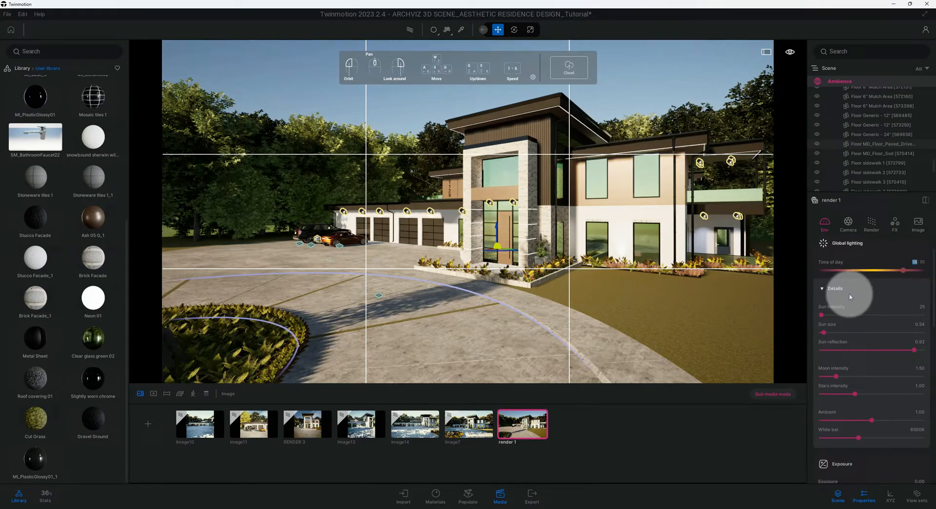
- Raise render 1's ambient light to 1.50 in the global lighting details
scroll(down, 3)
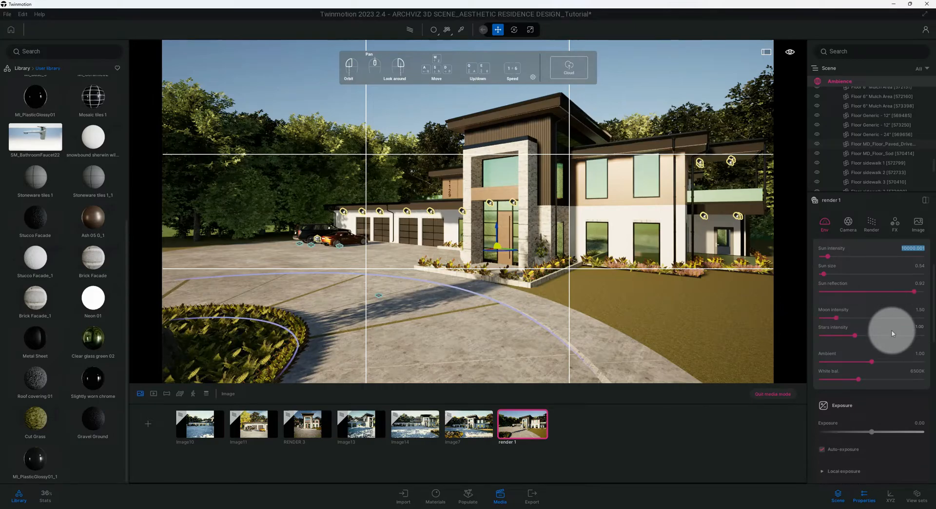
scroll(down, 3)
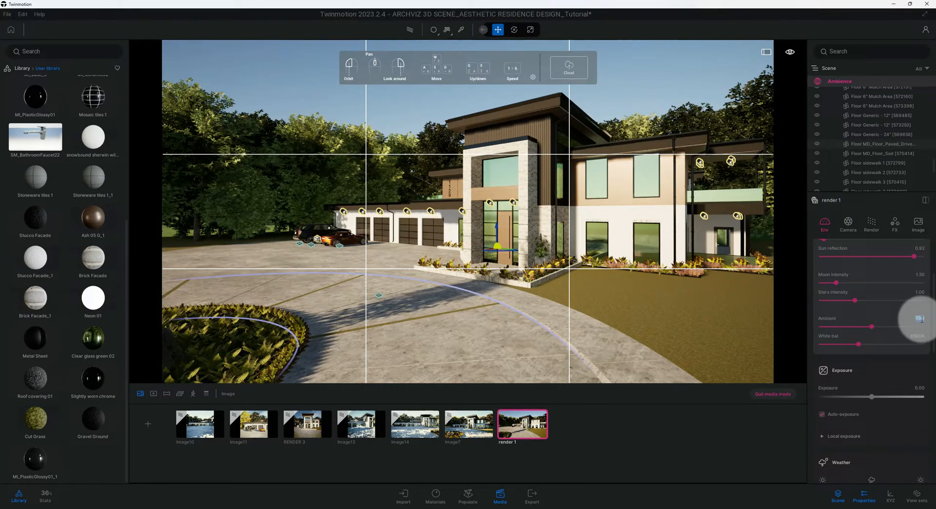
drag(897, 327, 895, 326)
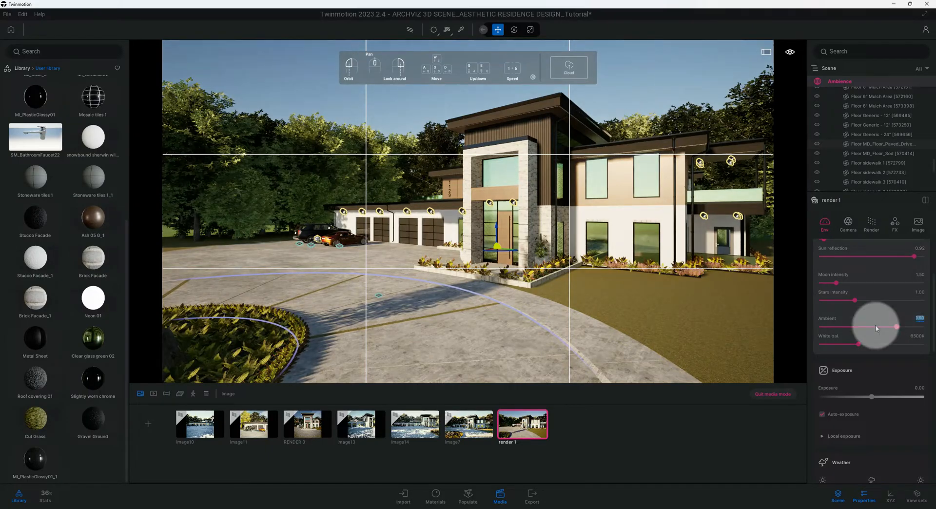
drag(883, 326, 898, 327)
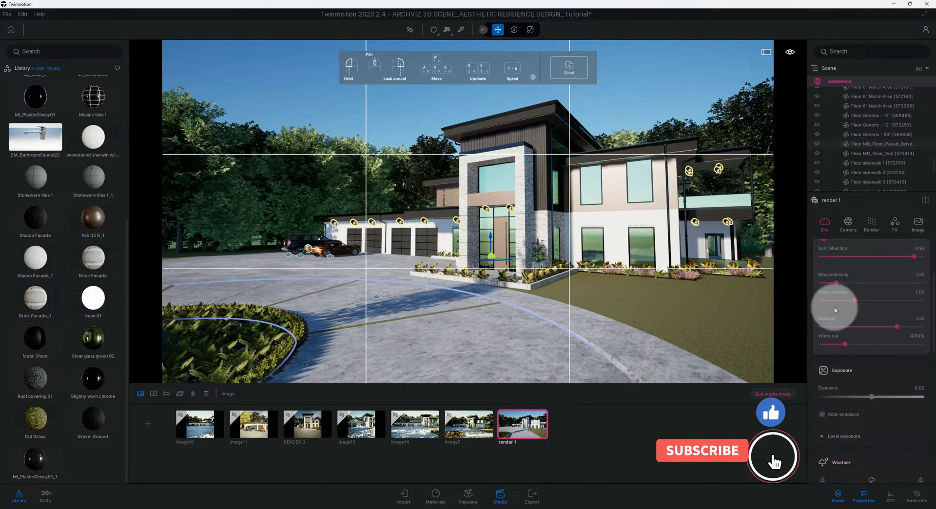
- Raise render 1's exposure to 1.00 to brighten the house scene
click(770, 456)
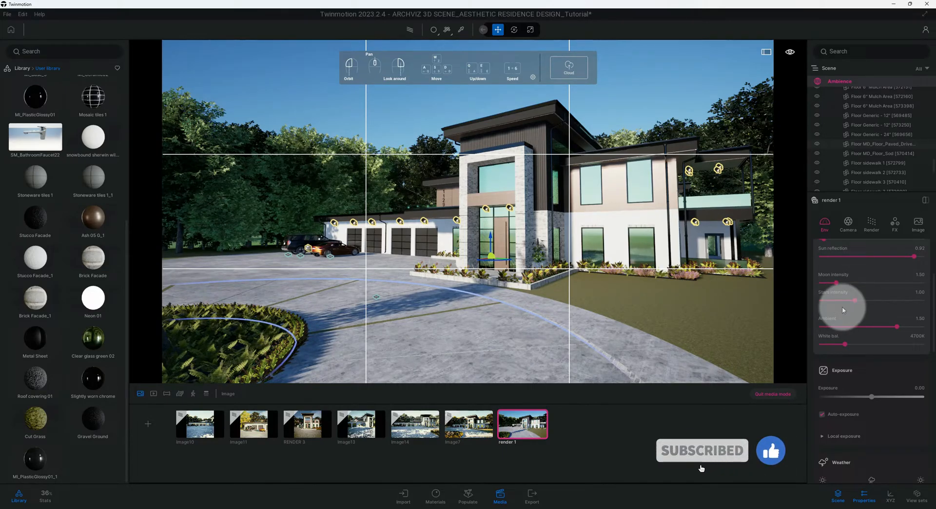
scroll(down, 3)
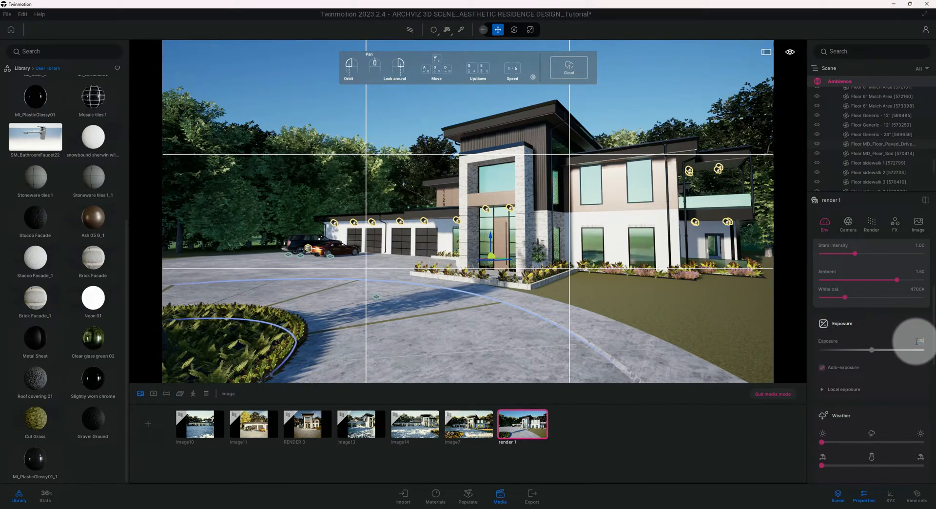
drag(918, 349, 875, 348)
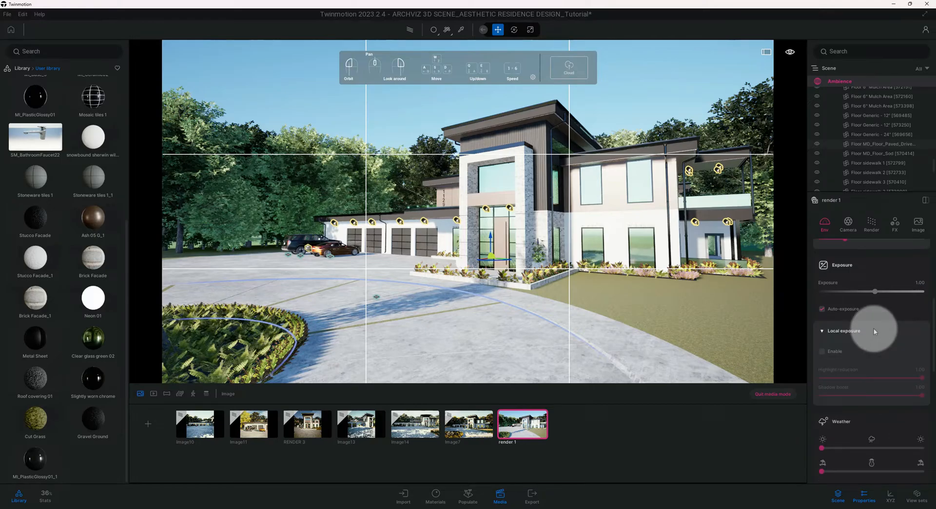
- Scroll down to render 1's location settings with month and world map
scroll(down, 3)
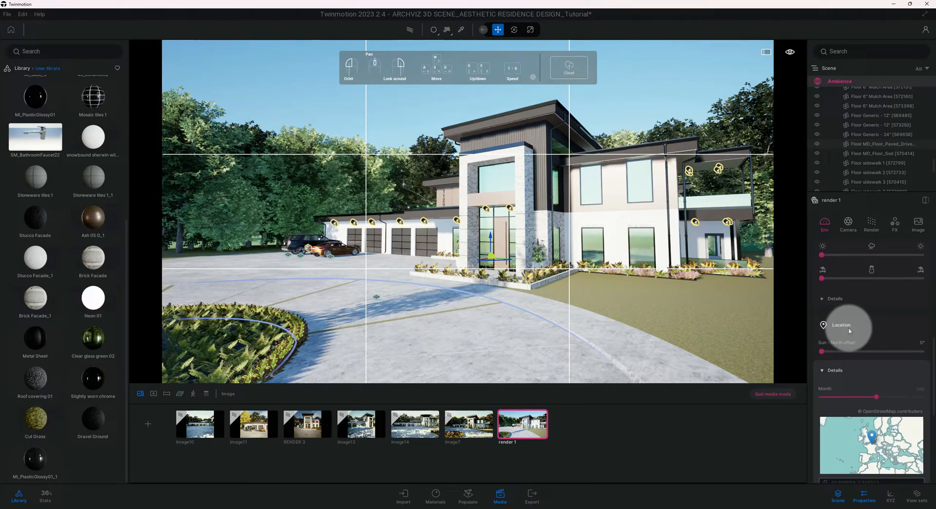
mouse_move(846, 334)
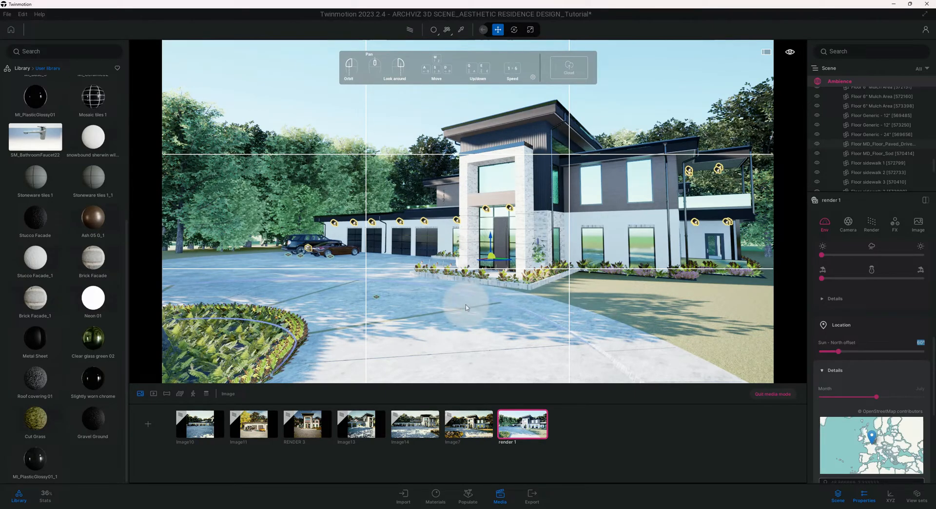
mouse_move(490, 308)
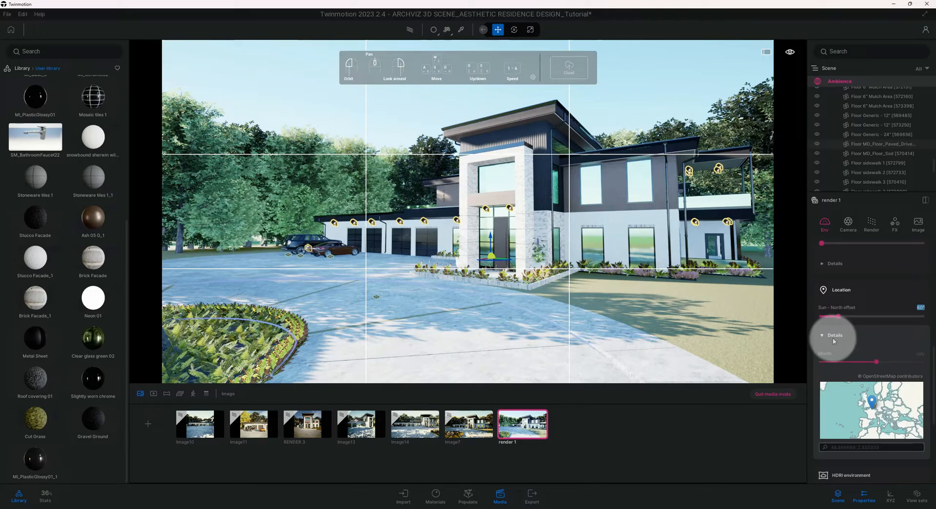
- Adjust the sunlight month, briefly preview the HDRI environment and leave it disabled
drag(877, 361, 871, 362)
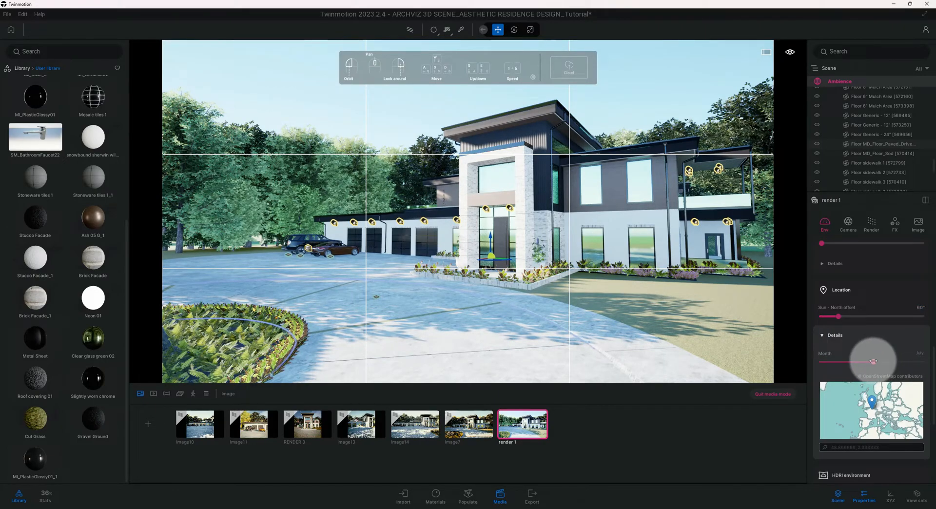
drag(875, 362, 864, 361)
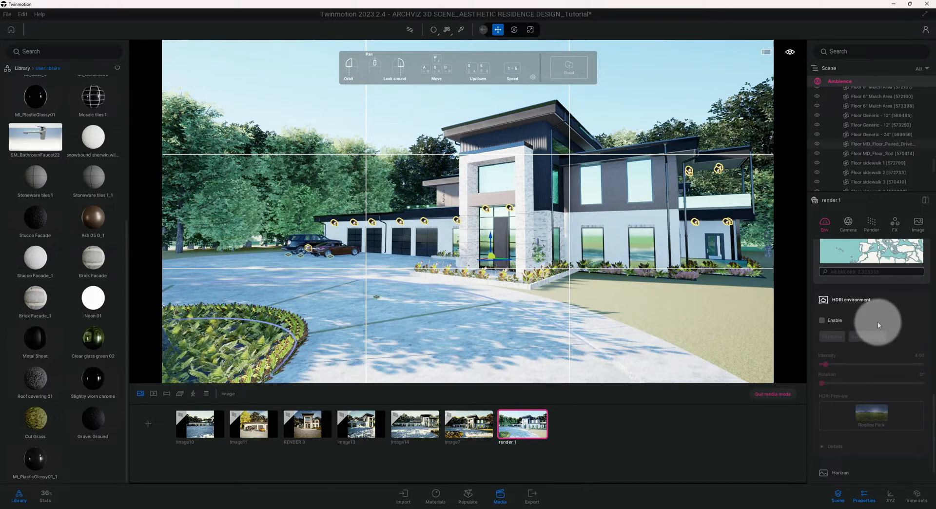
click(821, 320)
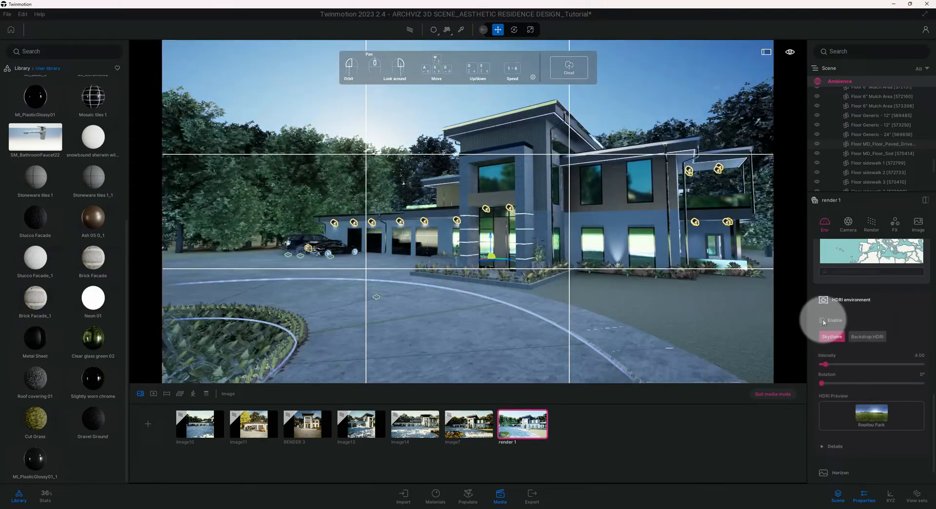
click(823, 320)
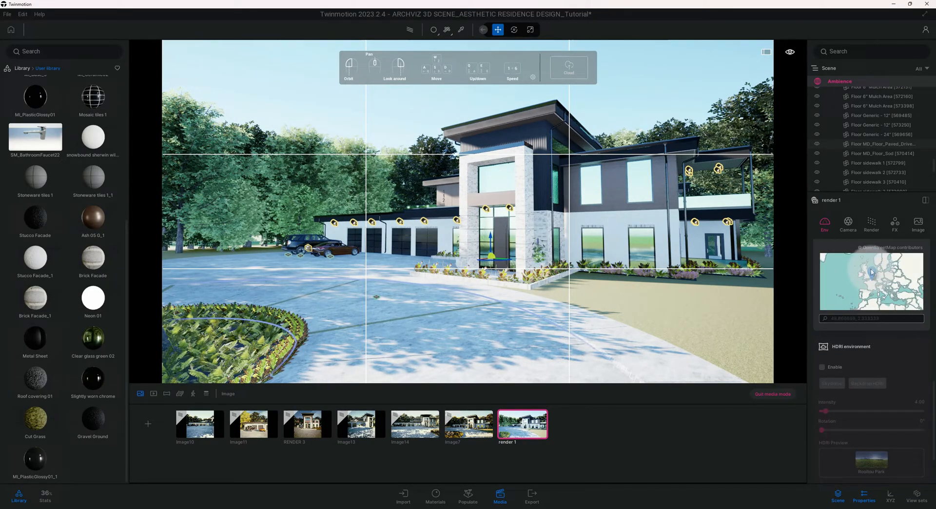
click(848, 223)
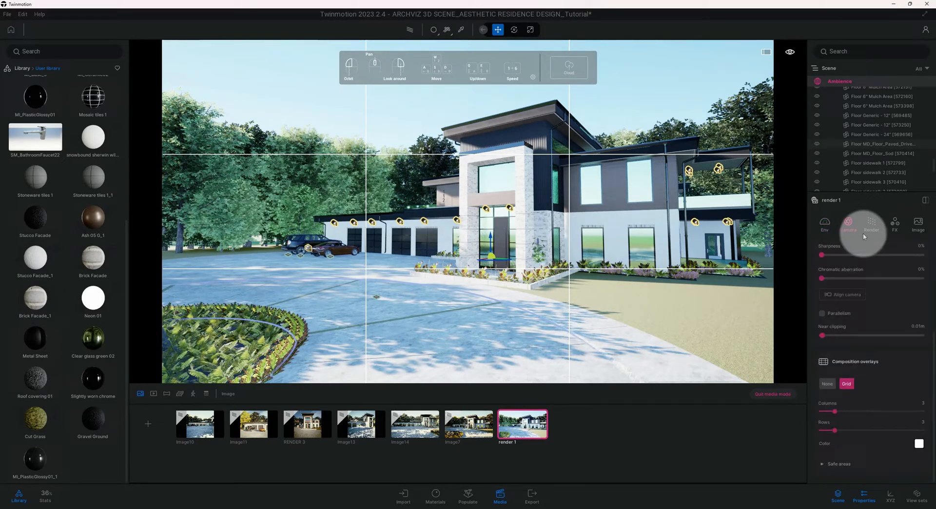
- Set render 1's camera focal length to 22mm and begin raising vignetting
click(847, 224)
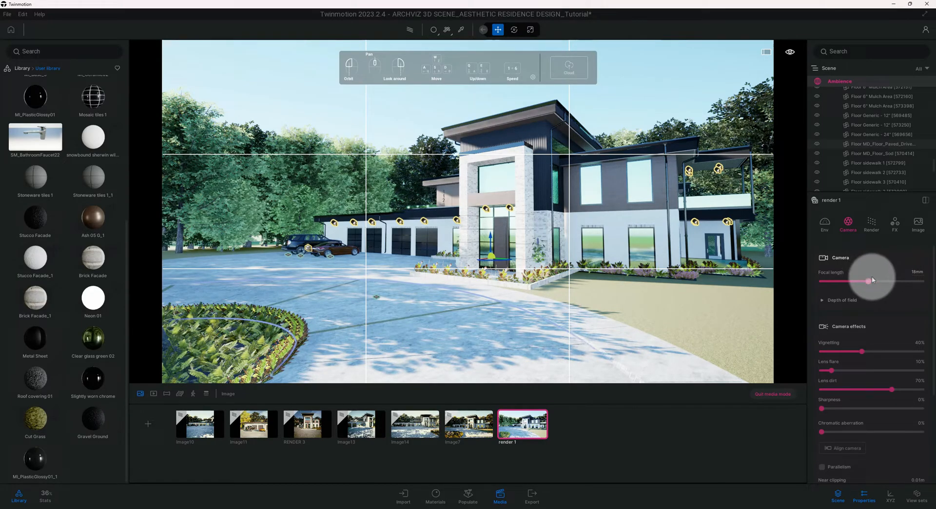
drag(864, 281, 870, 280)
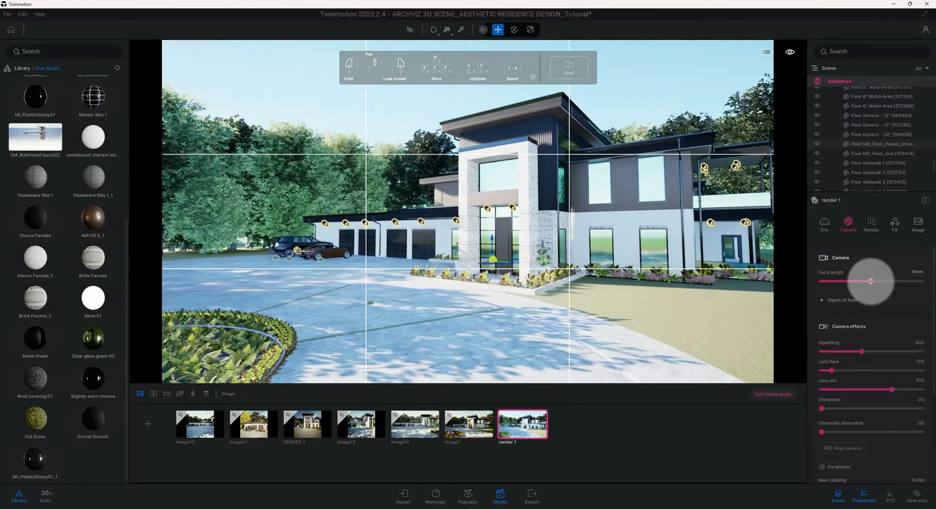
drag(871, 280, 868, 281)
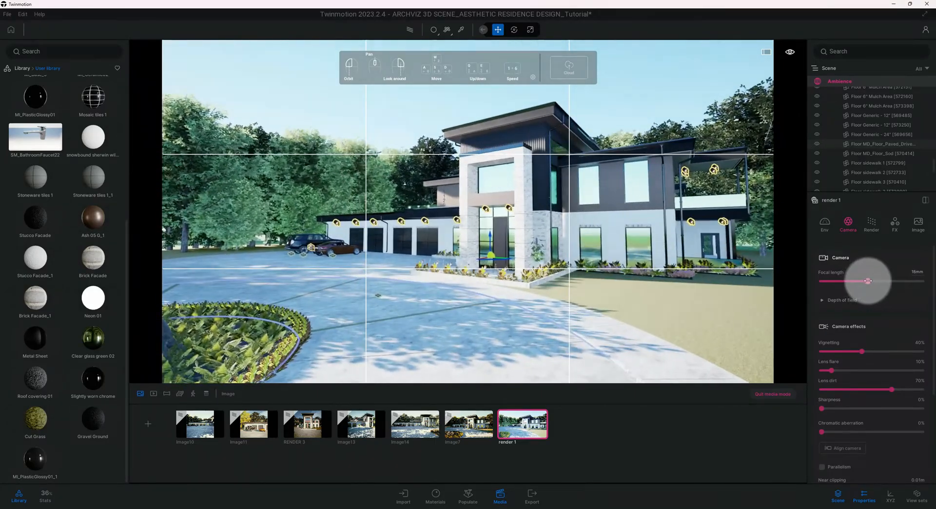
drag(869, 280, 864, 280)
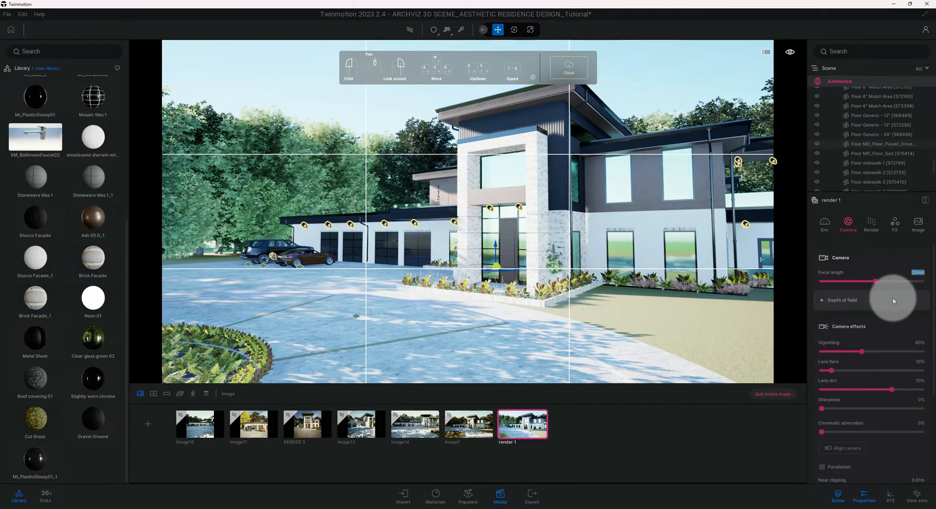
click(842, 299)
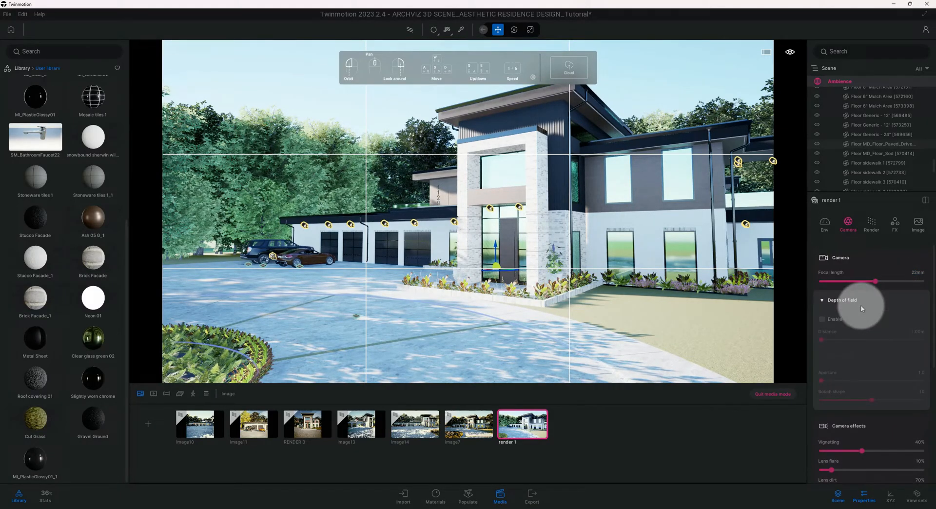
click(822, 300)
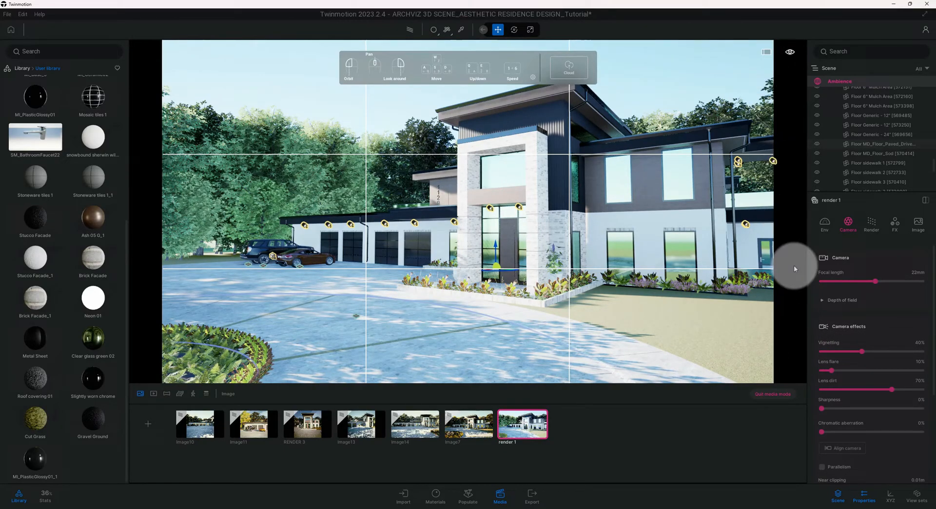
drag(874, 351, 868, 351)
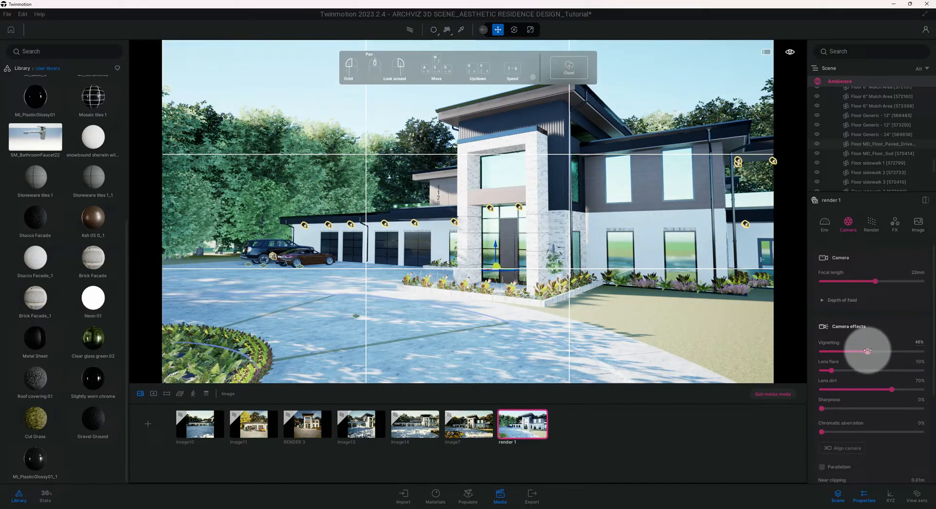
- Set vignetting to 100%, lens dirt to 15% and sharpness to 40%
drag(868, 351, 882, 351)
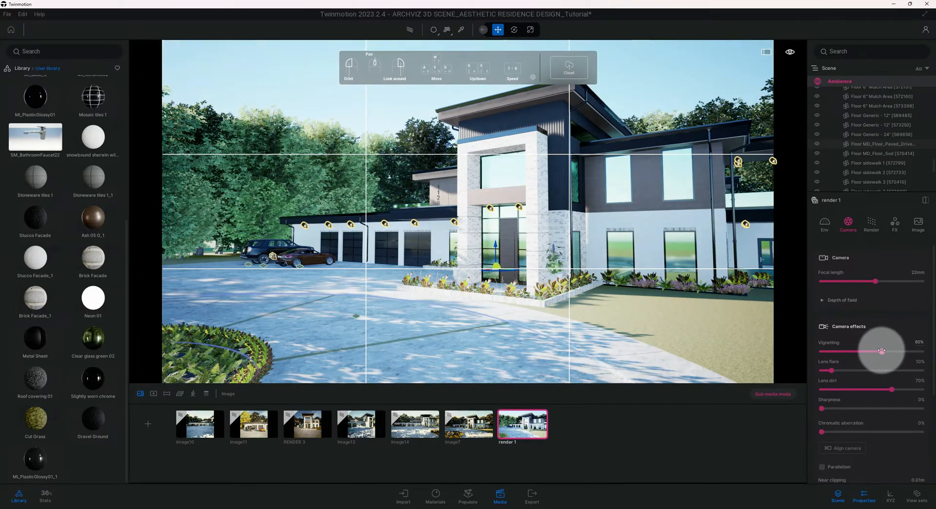
drag(882, 350, 900, 351)
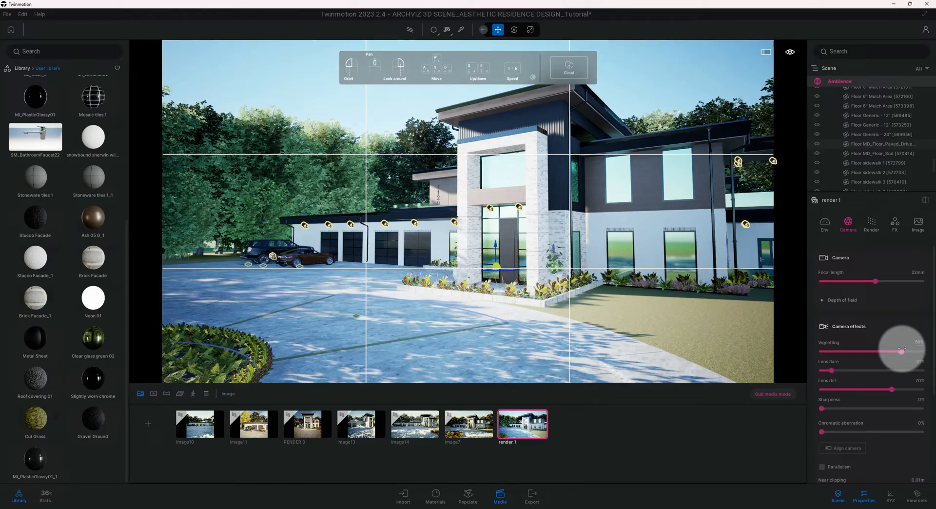
drag(900, 351, 922, 350)
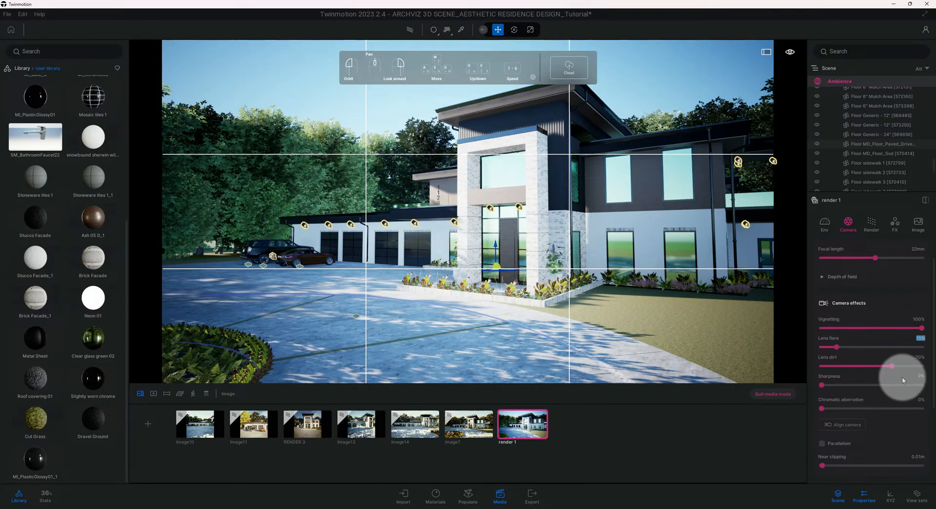
drag(902, 365, 876, 366)
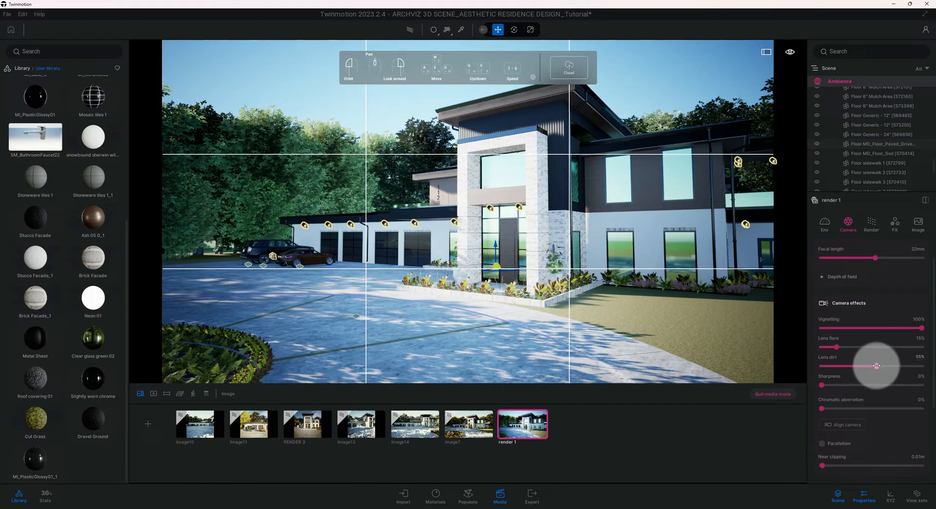
drag(876, 366, 840, 366)
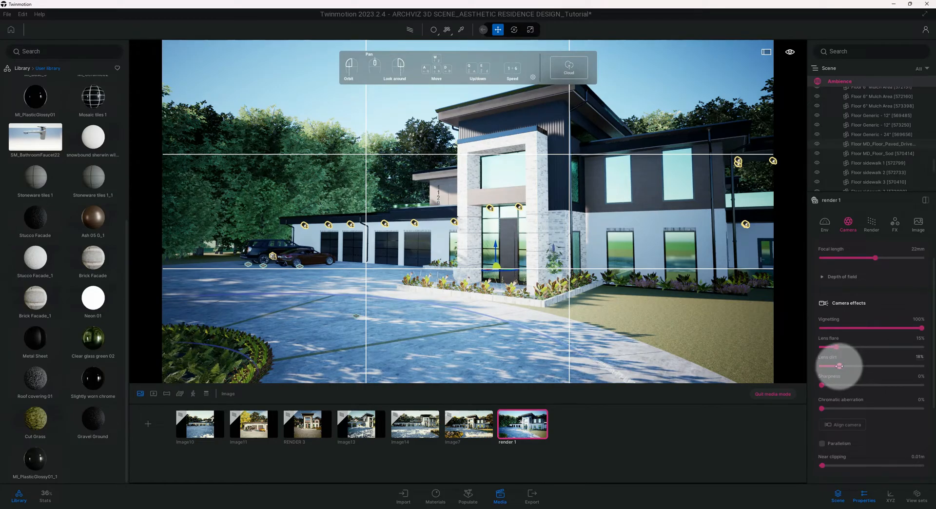
drag(840, 366, 830, 366)
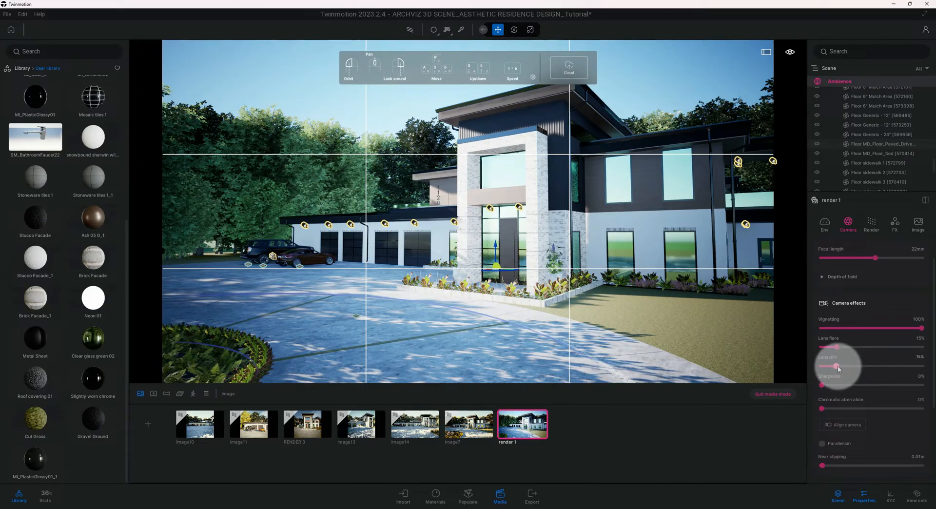
mouse_move(882, 380)
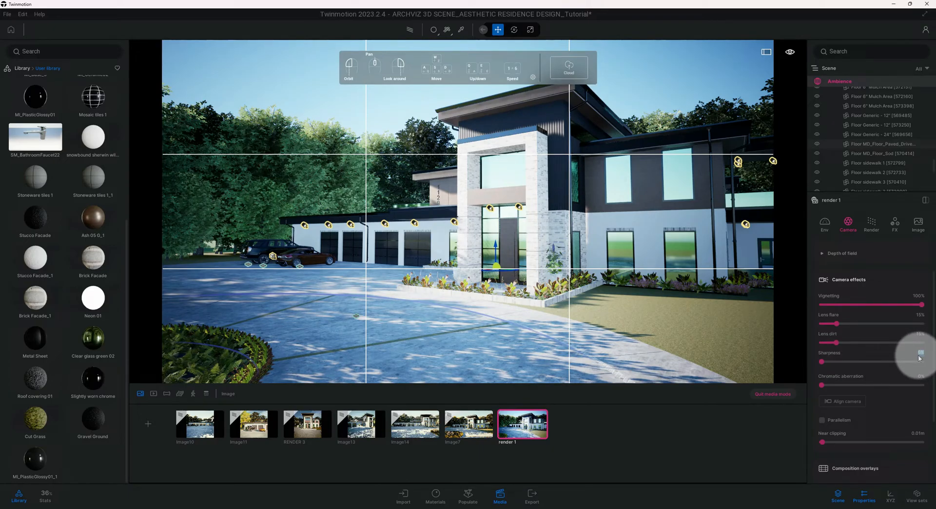
drag(821, 362, 849, 362)
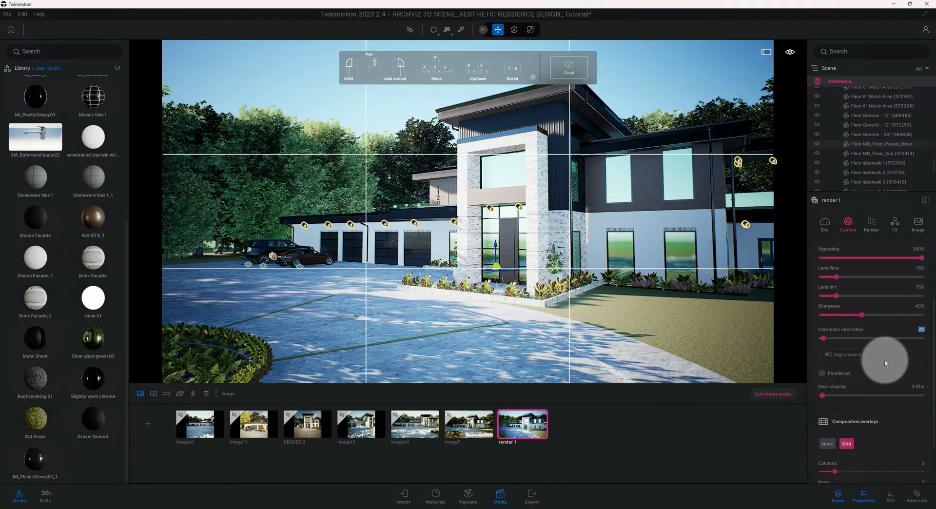
mouse_move(820, 374)
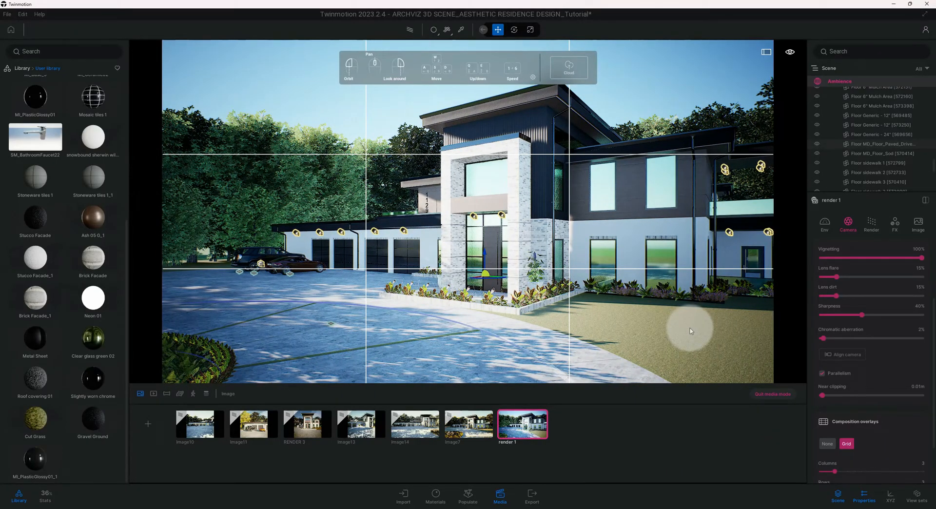
- Scroll to chromatic aberration (2%) and parallelism in the camera effects
scroll(down, 3)
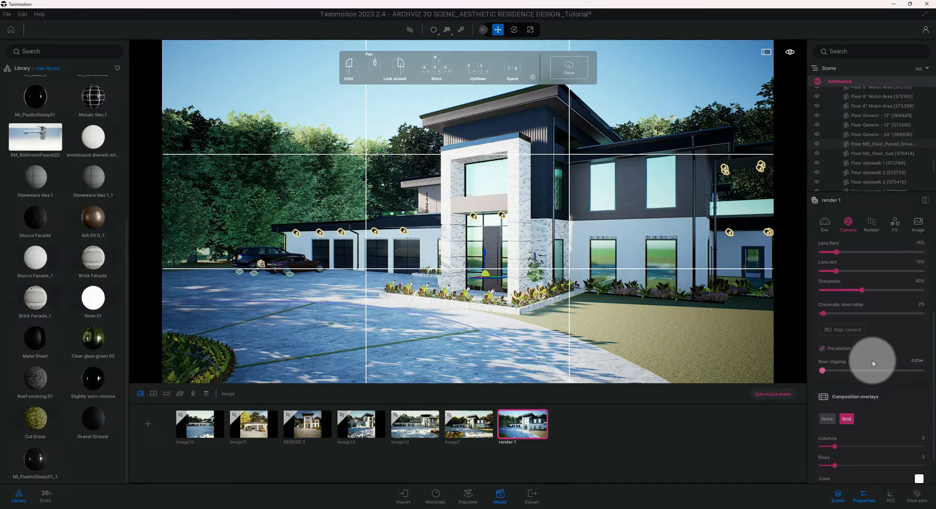
mouse_move(872, 362)
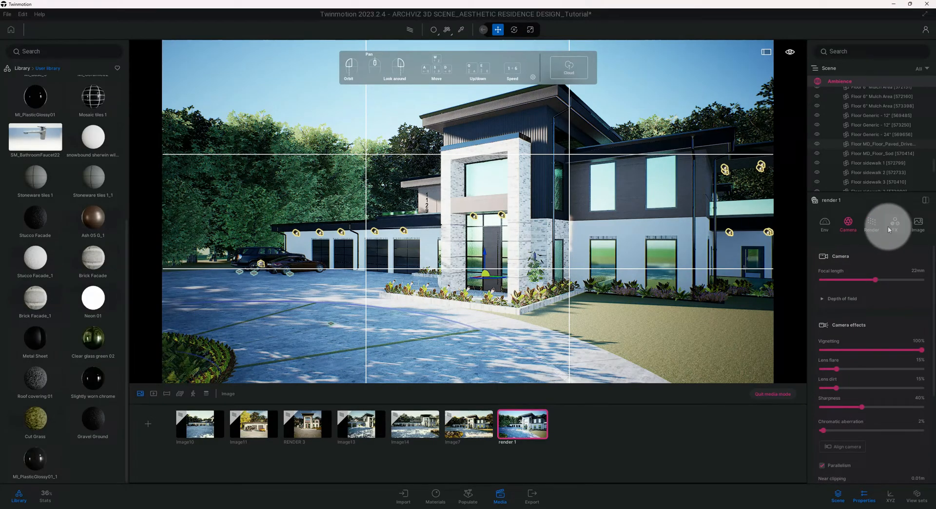
- Switch render 1 to the Path tracer with 2400 samples per pixel, 15 max bounces and lower fireflies
click(871, 224)
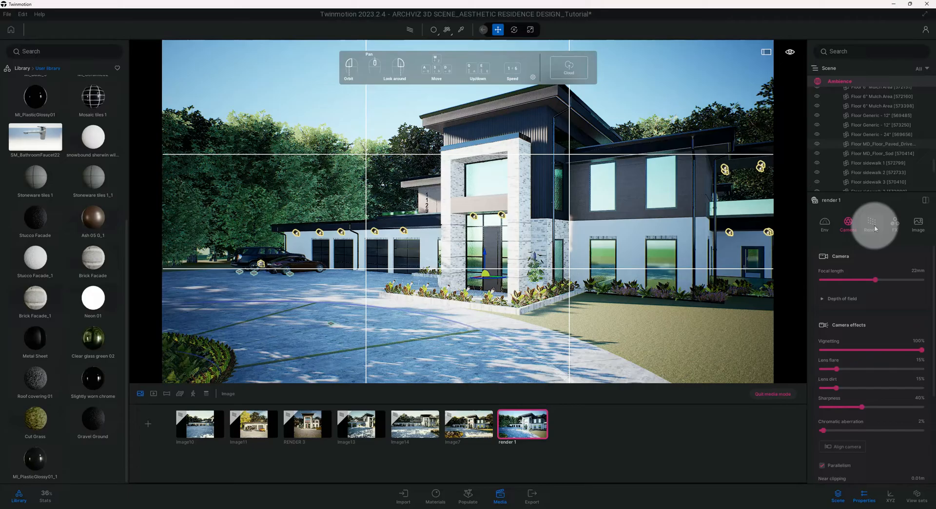
click(871, 223)
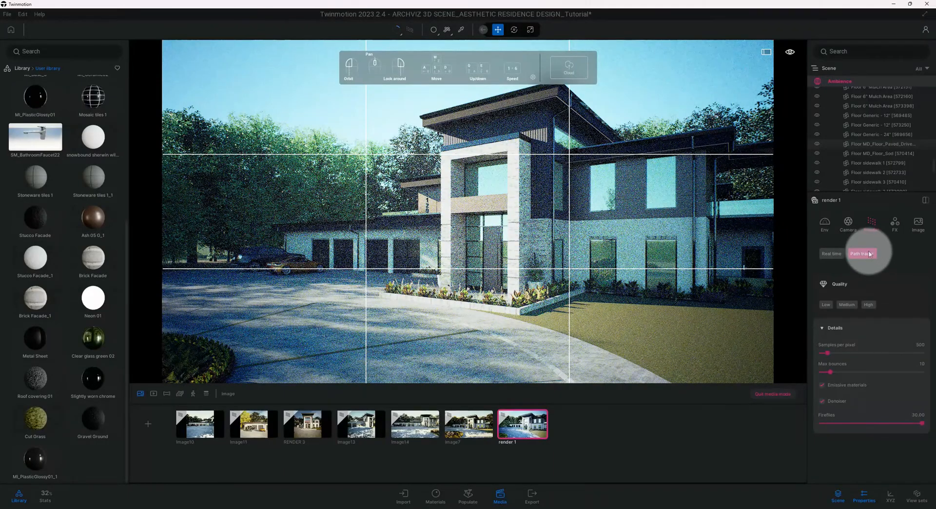
click(862, 253)
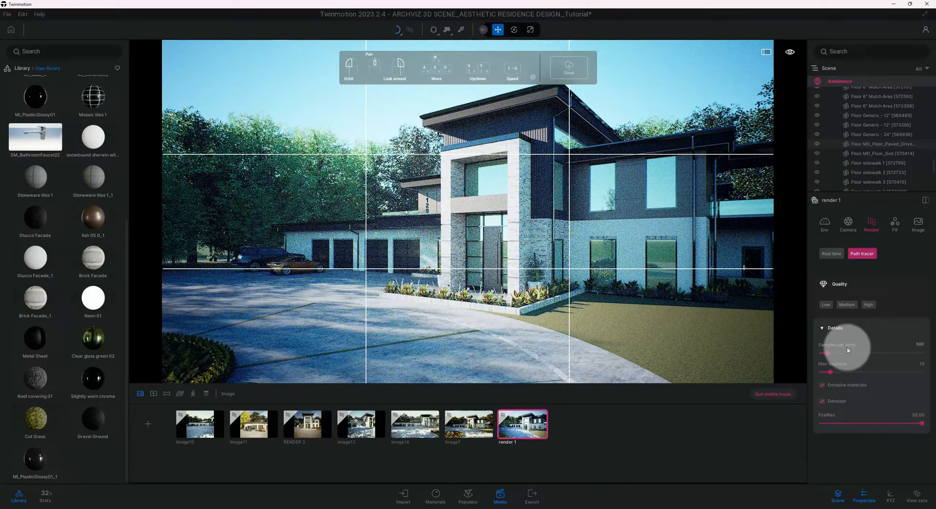
mouse_move(848, 350)
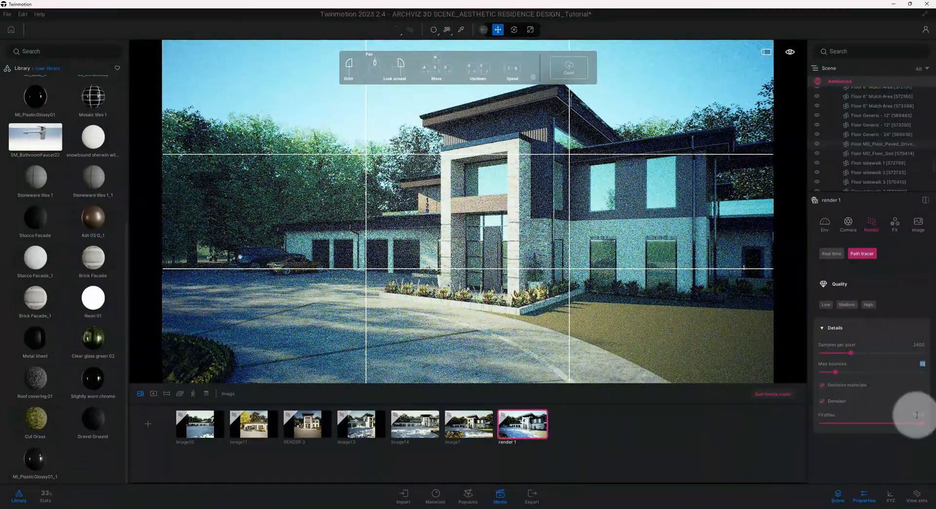
mouse_move(916, 415)
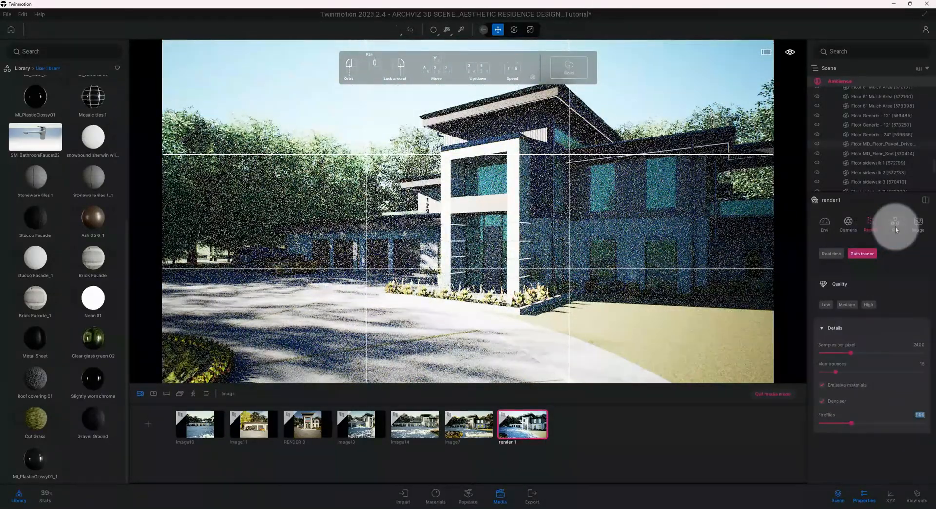
mouse_move(892, 223)
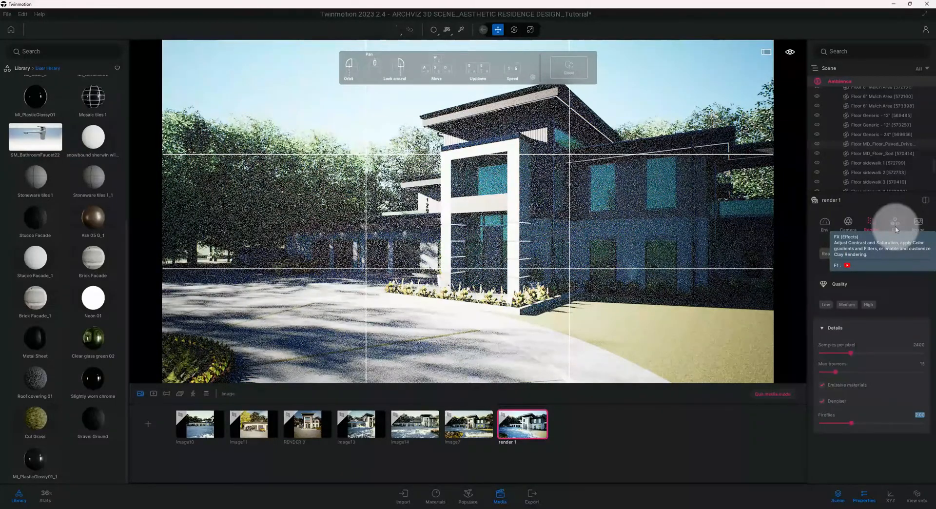
- Apply the DT7 color gradient under Color grading, then return to the environment lighting settings
click(895, 223)
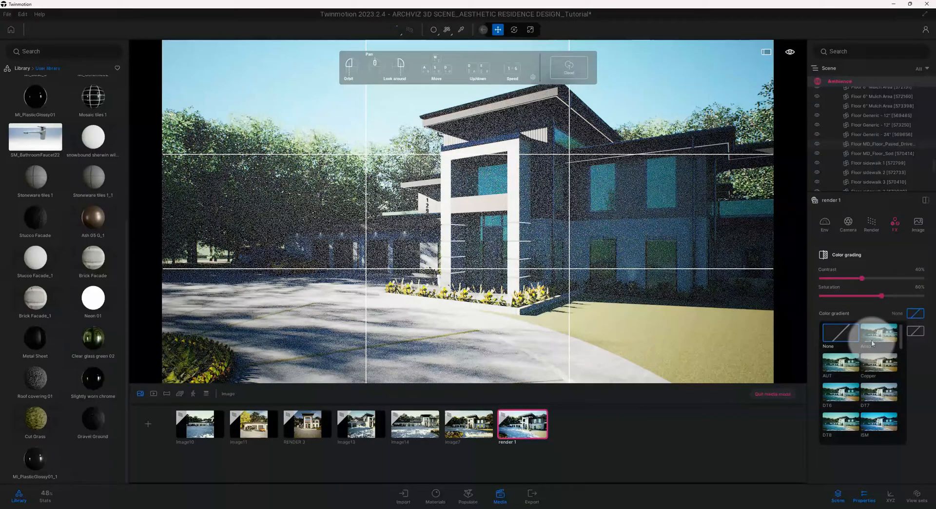
scroll(down, 3)
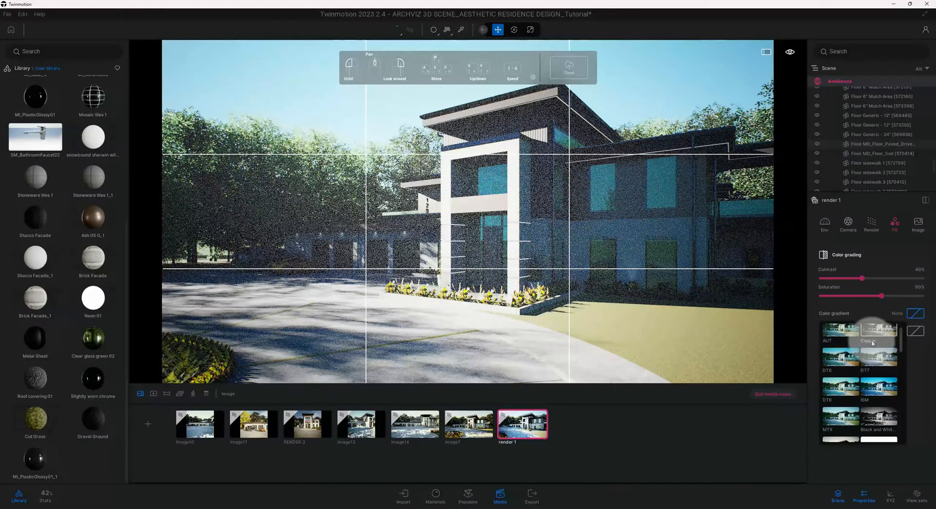
scroll(down, 3)
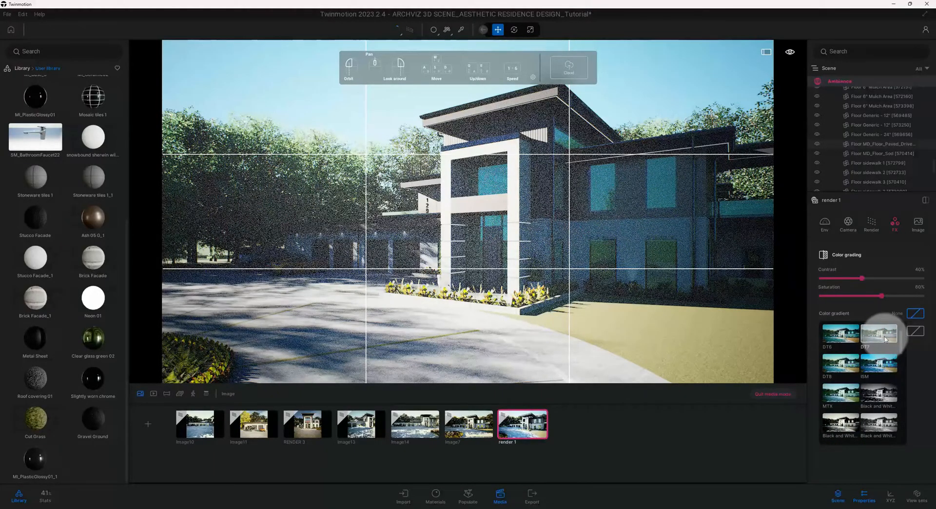
click(879, 333)
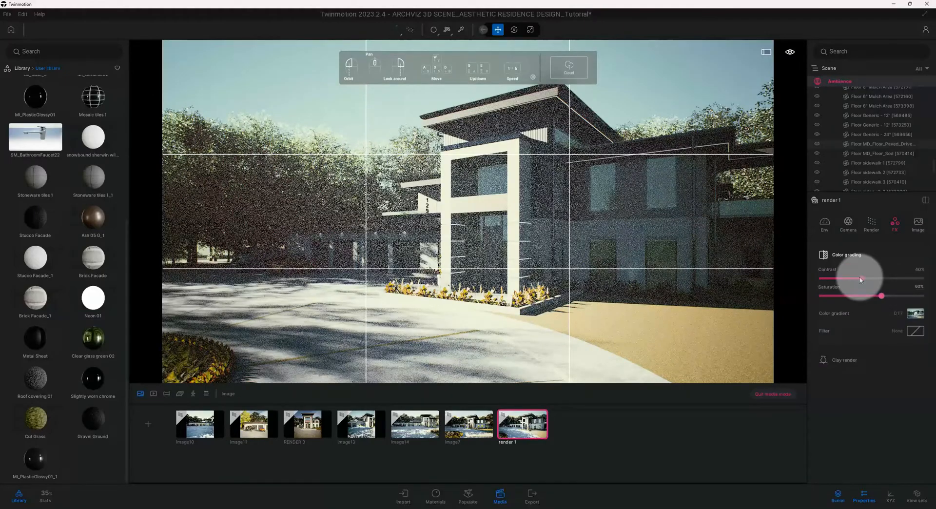
click(825, 224)
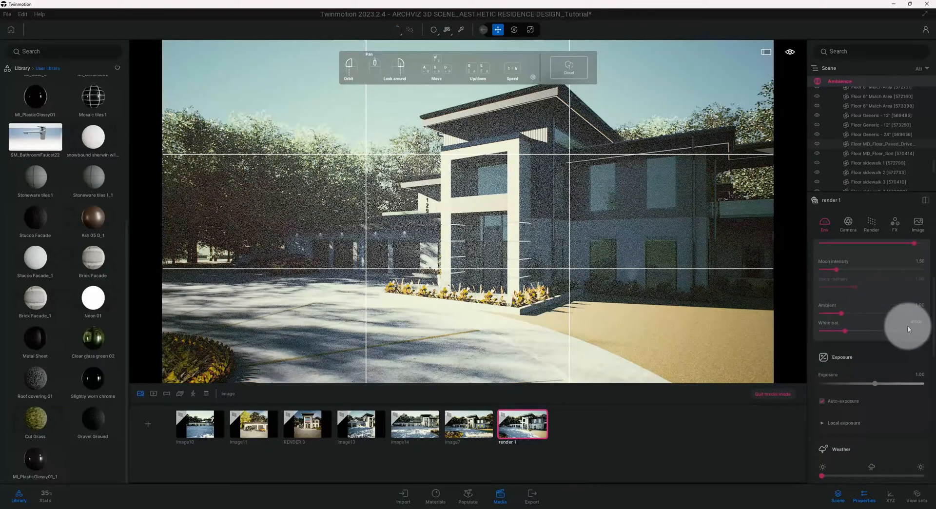
- Review the weather details and color grading, then bring up the 1920×1080 image format settings
scroll(down, 3)
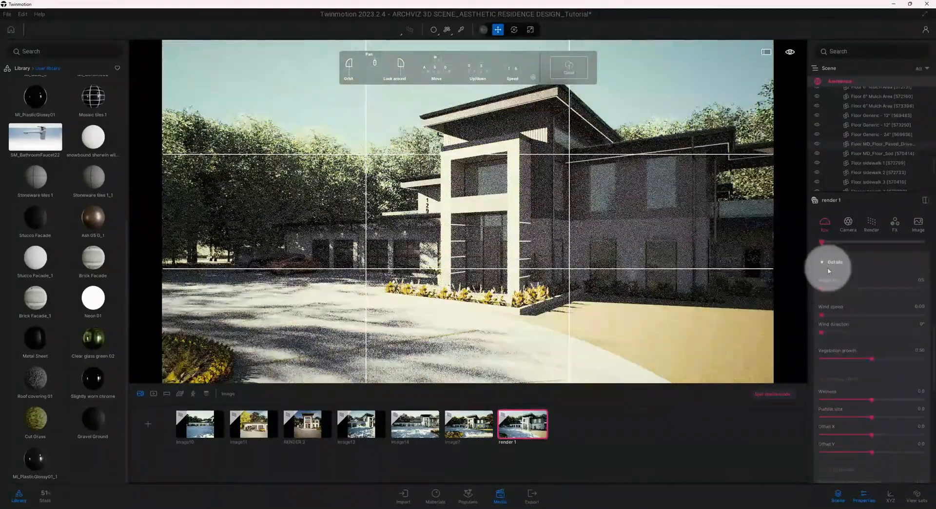
click(828, 262)
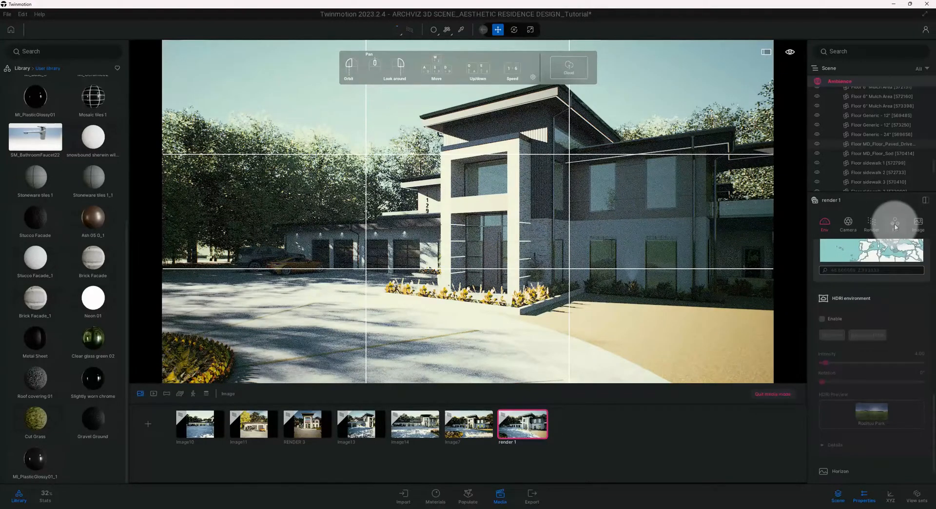
click(917, 222)
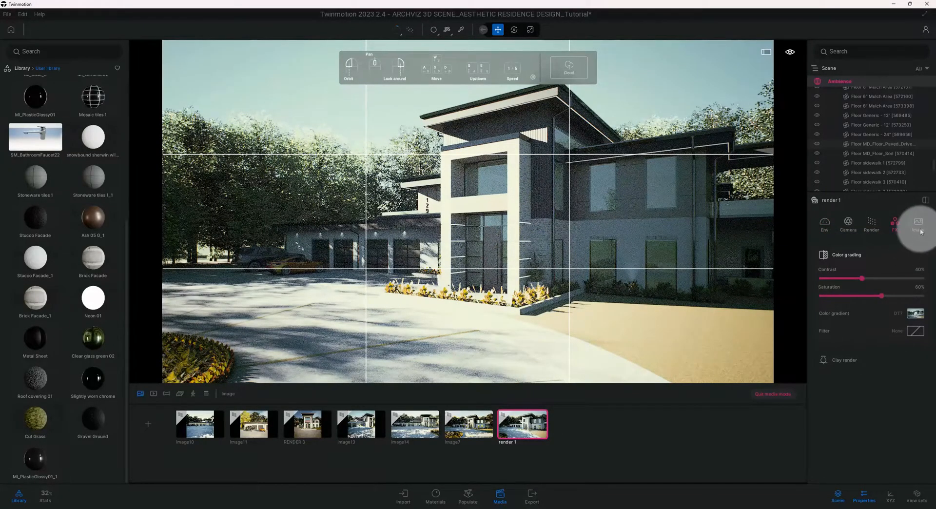
click(917, 224)
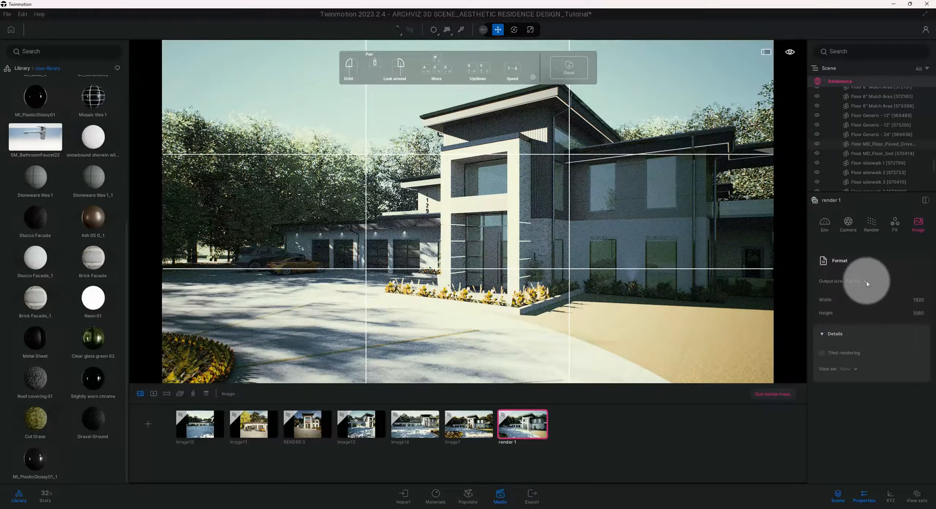
- Set the output size to 4K (3840×2160) with tiled rendering enabled
click(852, 281)
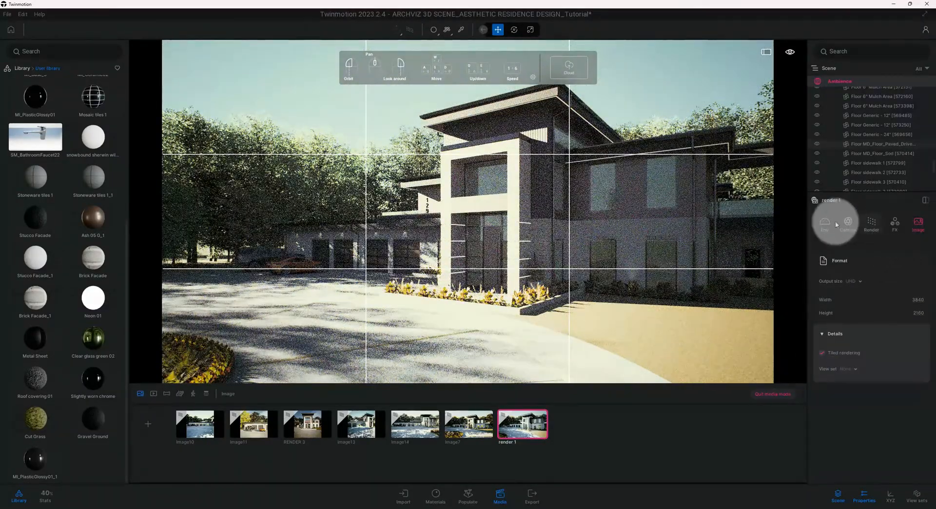
click(824, 223)
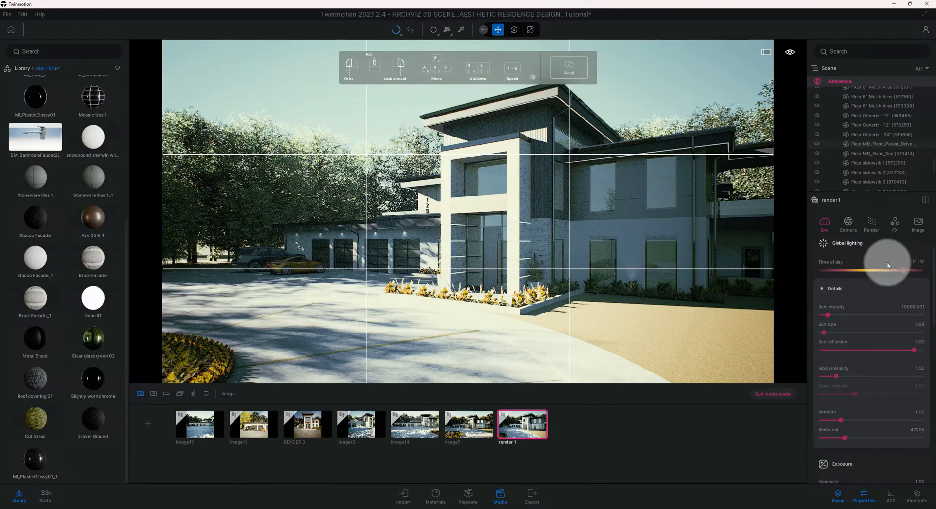
scroll(down, 3)
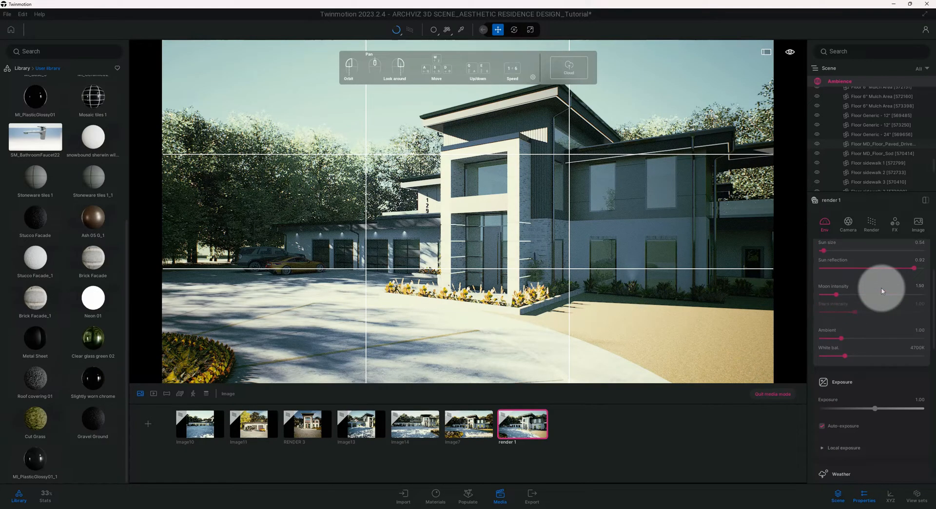
scroll(down, 3)
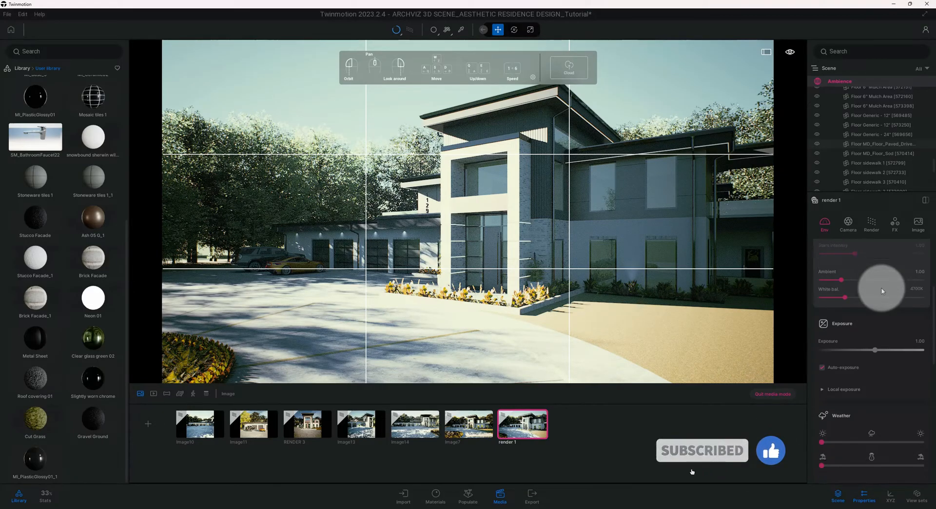
scroll(down, 3)
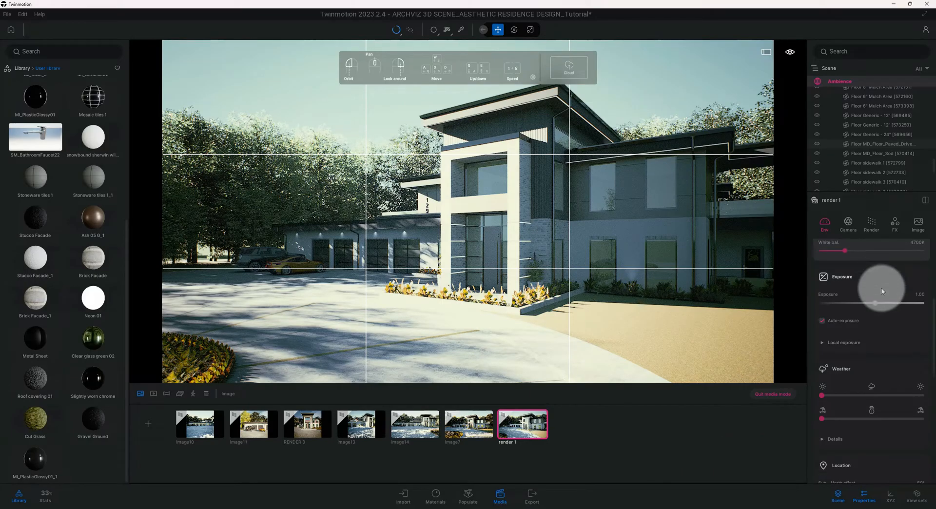